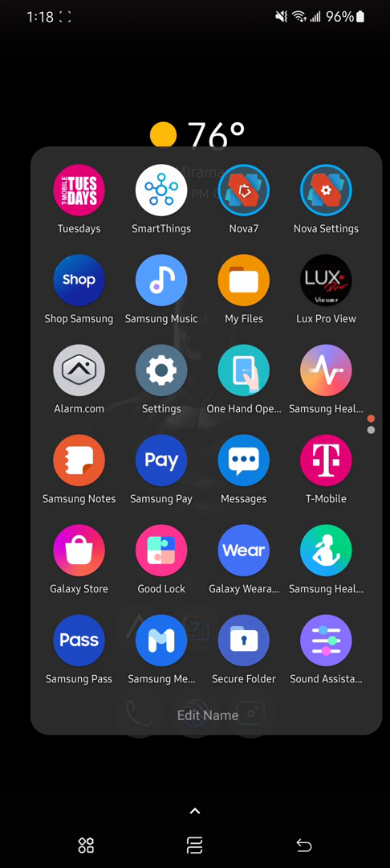
# Set Relax Rain's Morning rain volume to 5 then 3, and return to the apps folder.
pyautogui.hscroll(-3)
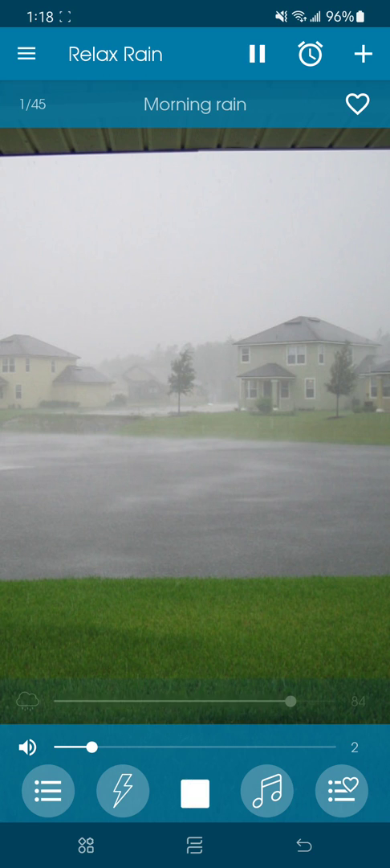
pyautogui.moveTo(89, 768); pyautogui.dragTo(152, 768)
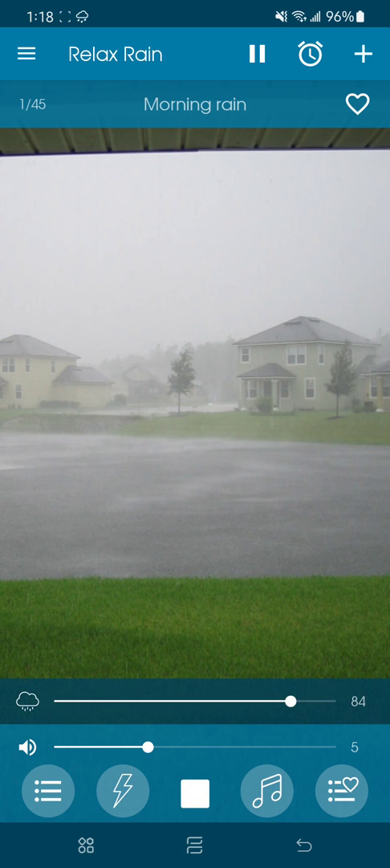
pyautogui.moveTo(154, 745); pyautogui.dragTo(111, 746)
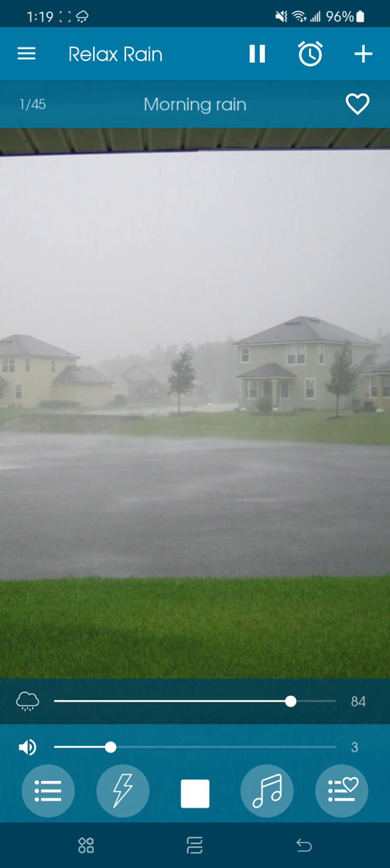
pyautogui.click(191, 792)
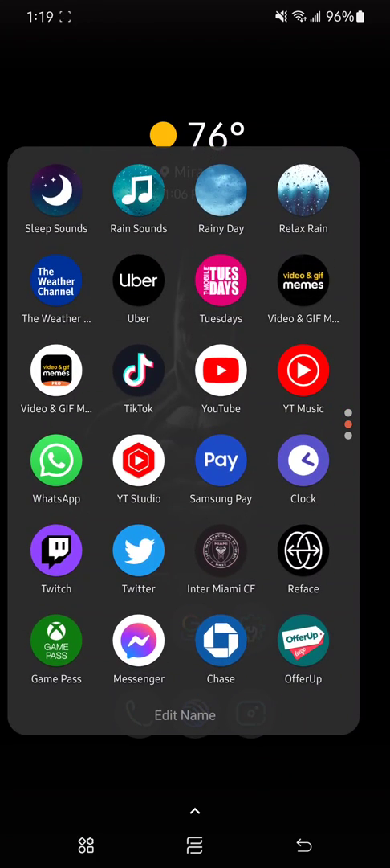
# Play Morning rain in Rainy Day at volume 5 and return home with it still playing.
pyautogui.click(222, 189)
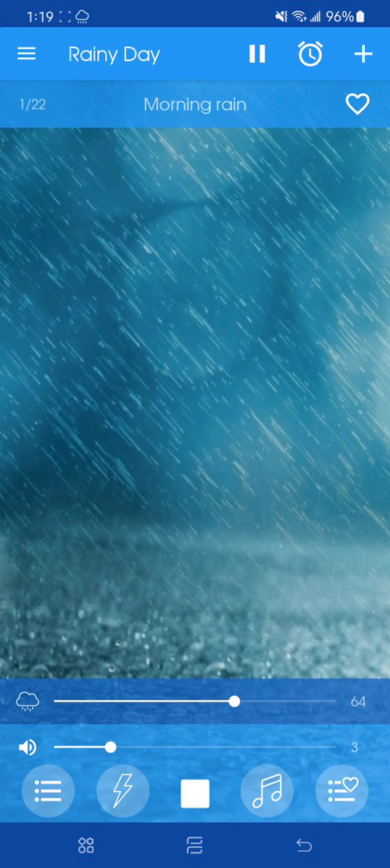
pyautogui.moveTo(111, 747); pyautogui.dragTo(151, 747)
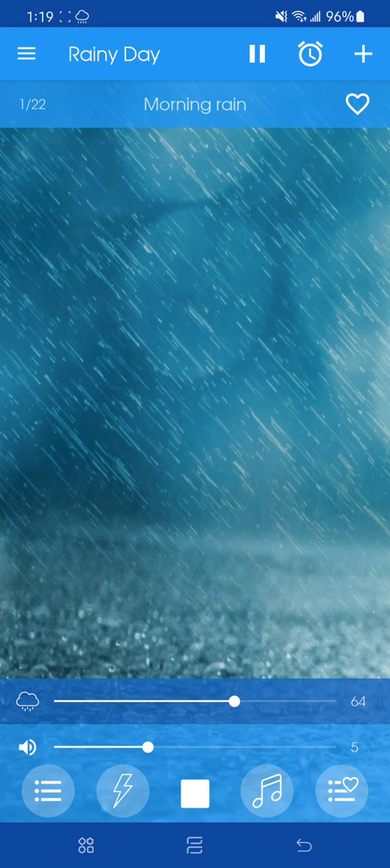
pyautogui.click(197, 790)
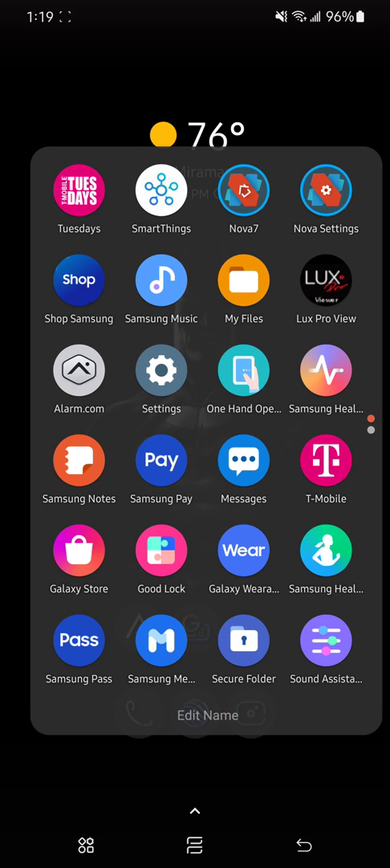
# Browse Good Lock's module list and land on the Galaxy Store home page.
pyautogui.click(160, 552)
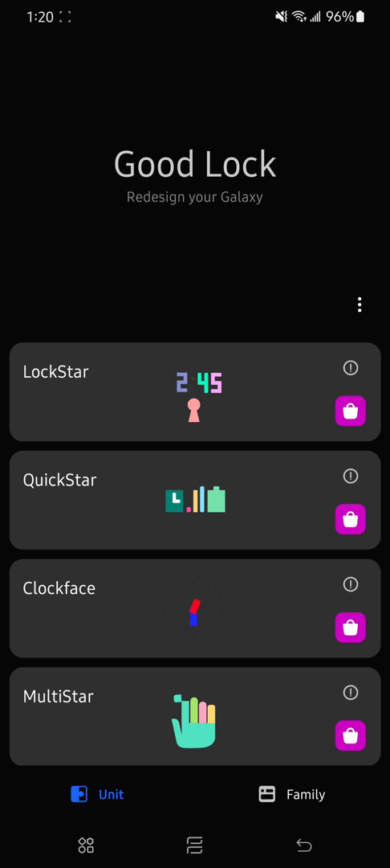
pyautogui.scroll(-3)
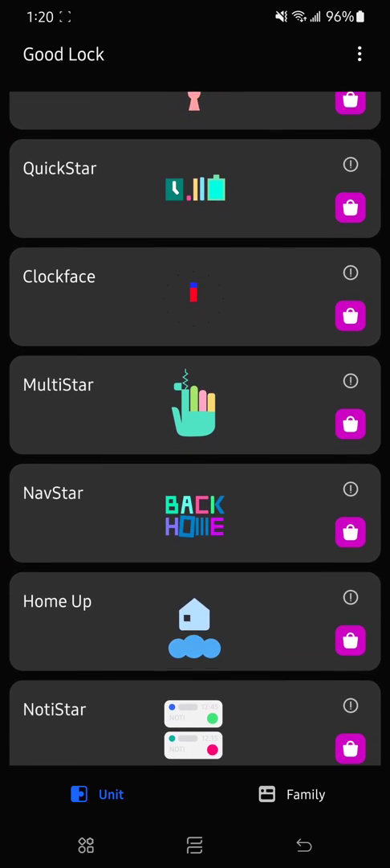
pyautogui.scroll(-3)
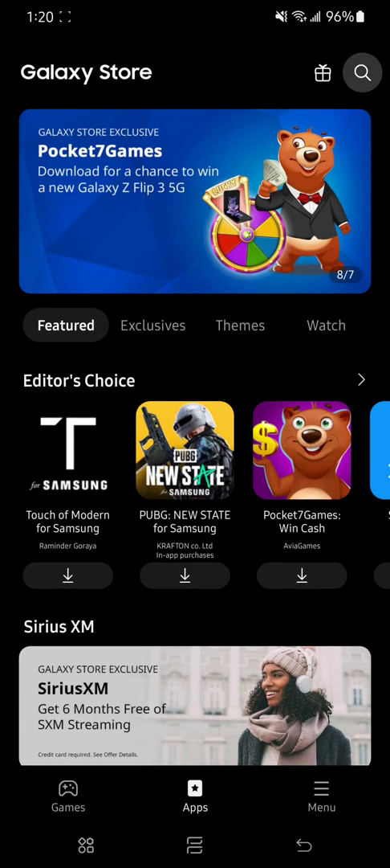
# Search the Galaxy Store history for SoundAssistant and show its installed app page.
pyautogui.click(363, 72)
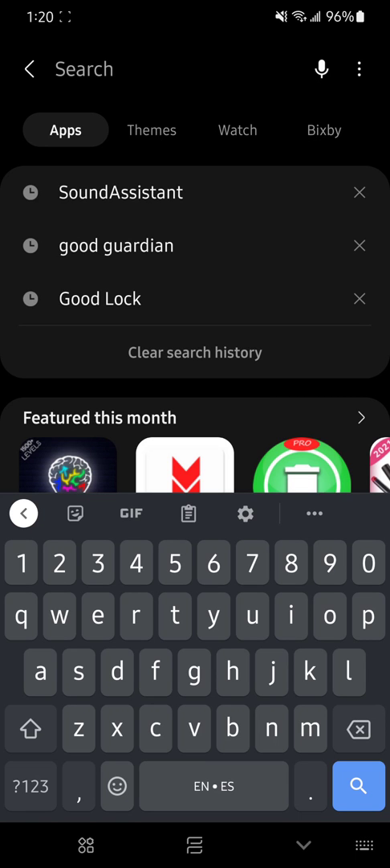
pyautogui.click(120, 193)
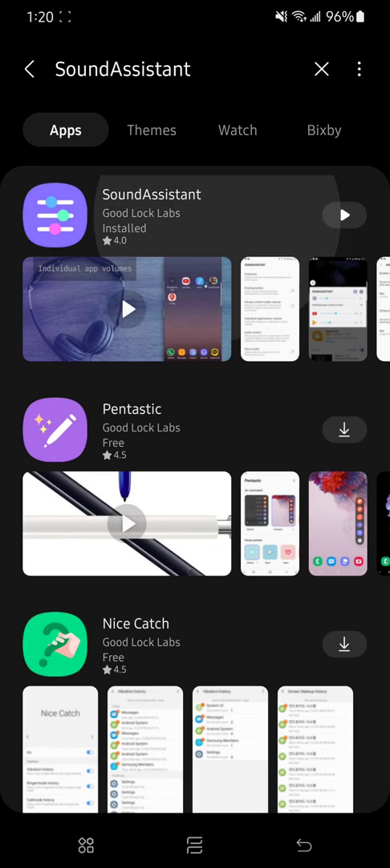
pyautogui.click(151, 215)
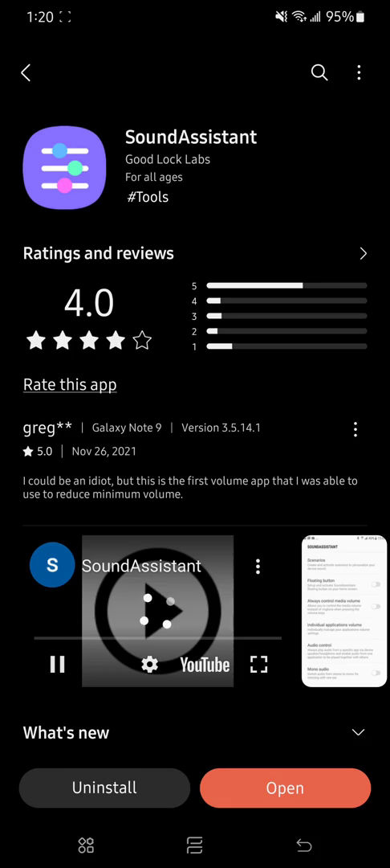
# Launch SoundAssistant and enable Multi sound for All apps, then return home.
pyautogui.click(284, 788)
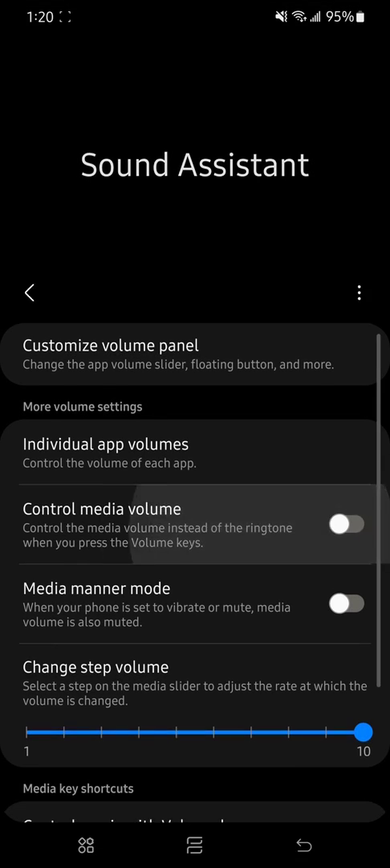
pyautogui.scroll(-3)
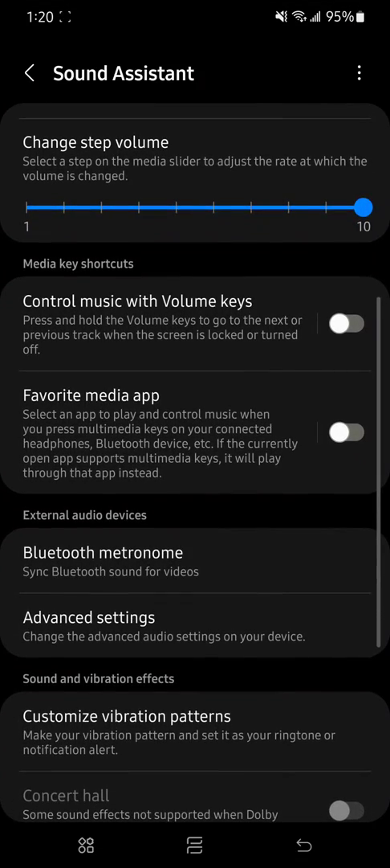
pyautogui.scroll(-3)
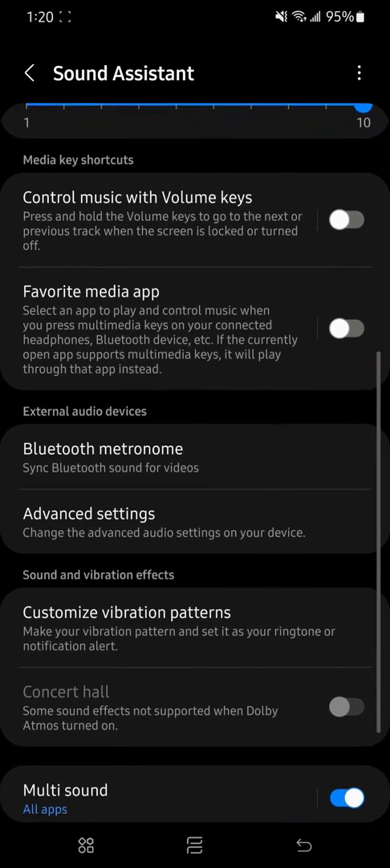
pyautogui.scroll(-3)
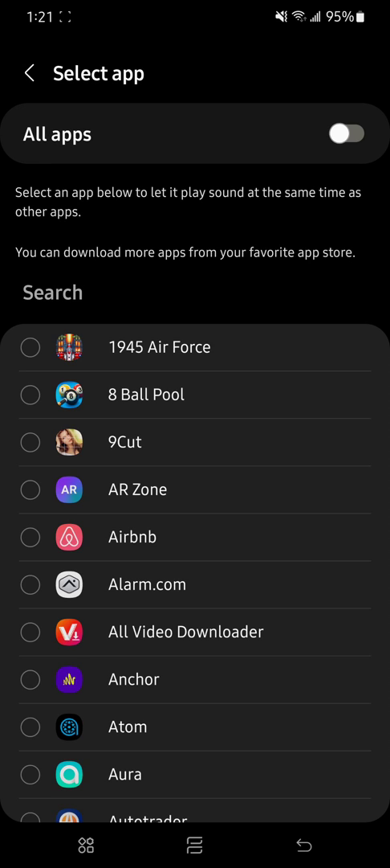
pyautogui.click(29, 73)
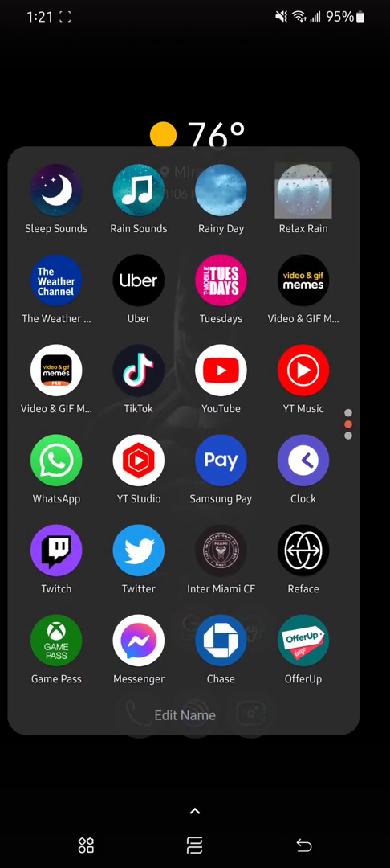
# Replay Morning rain in Rainy Day, lower rain intensity to 7, and stop playback.
pyautogui.click(303, 193)
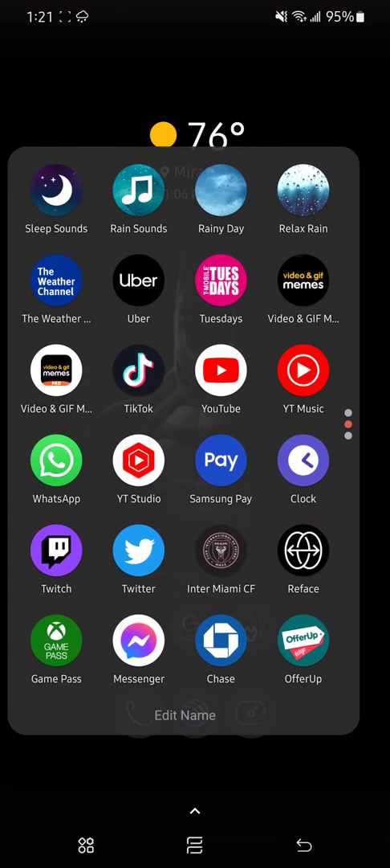
pyautogui.click(221, 193)
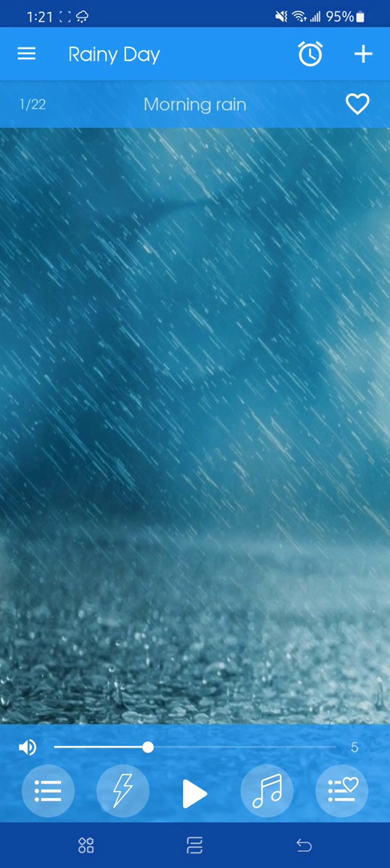
pyautogui.click(196, 793)
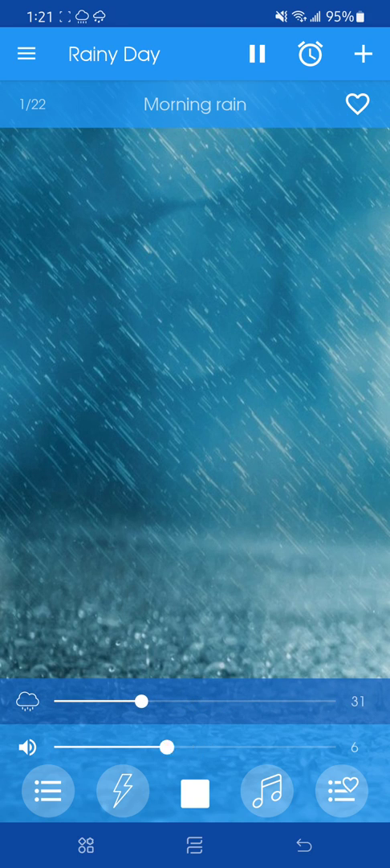
pyautogui.moveTo(141, 700); pyautogui.dragTo(71, 701)
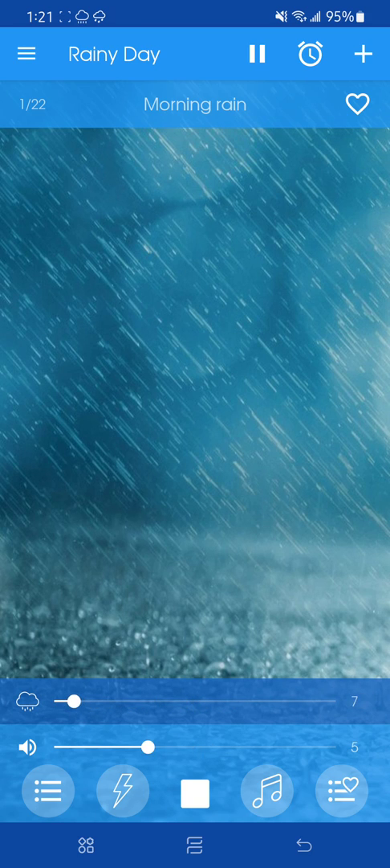
pyautogui.click(192, 792)
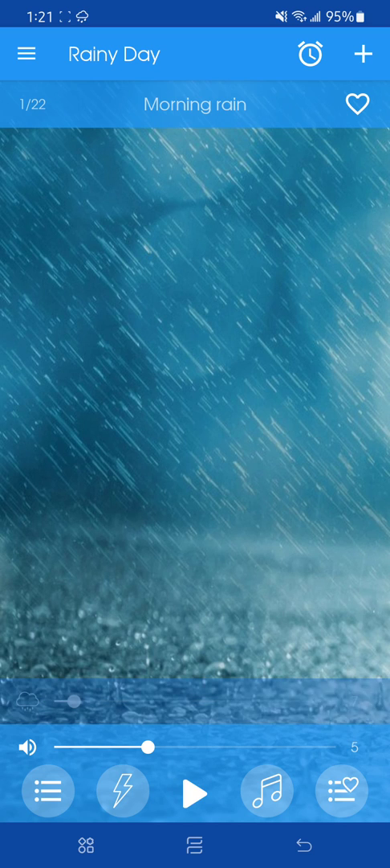